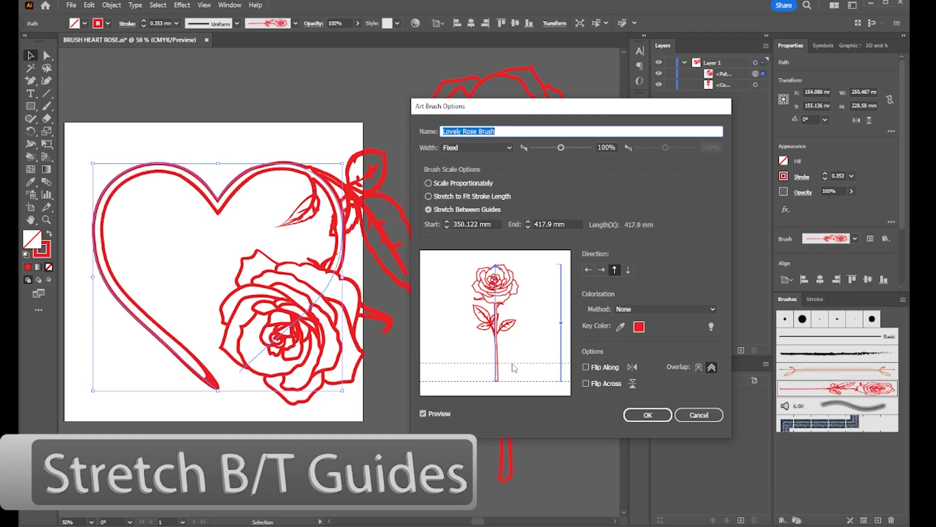
mouse_move(403, 298)
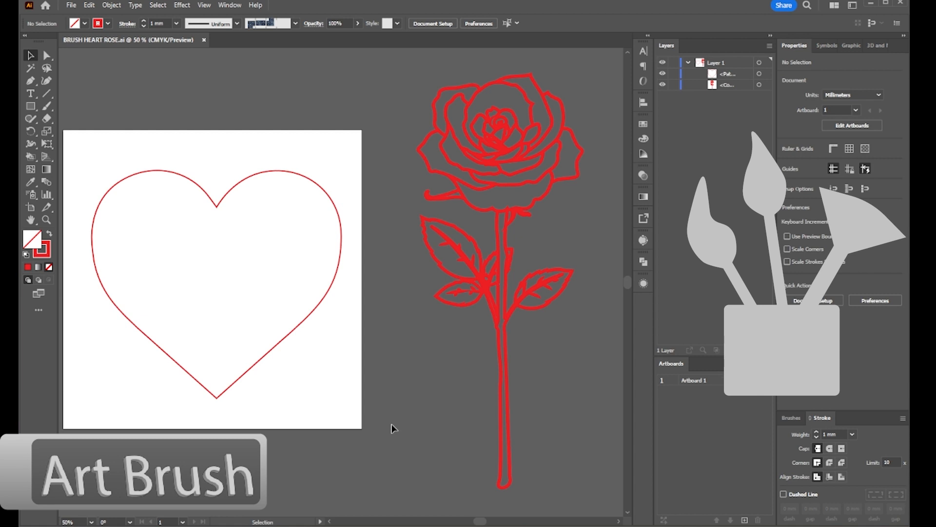
click(215, 269)
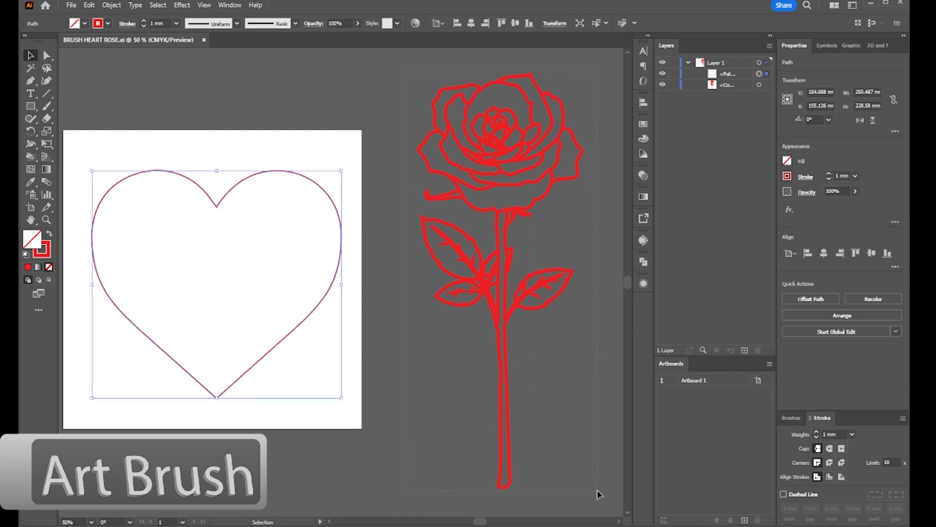
click(501, 281)
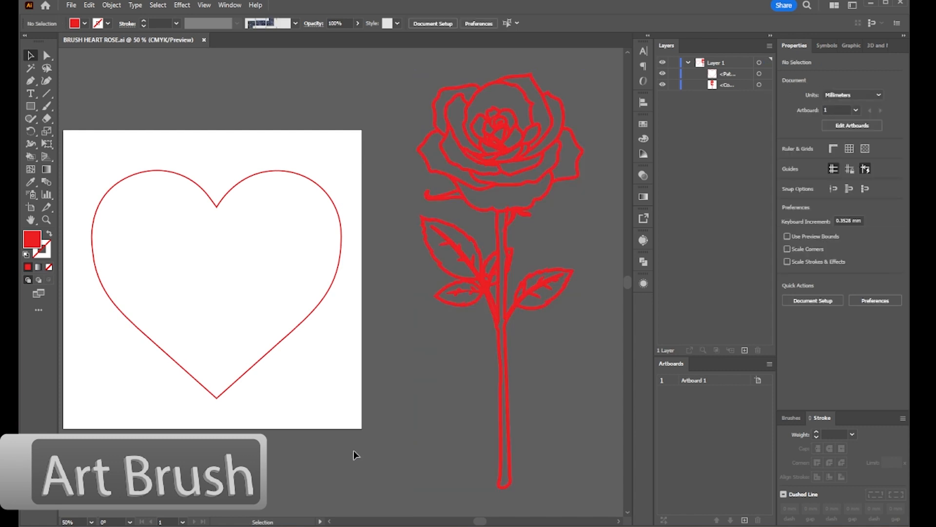
mouse_move(323, 458)
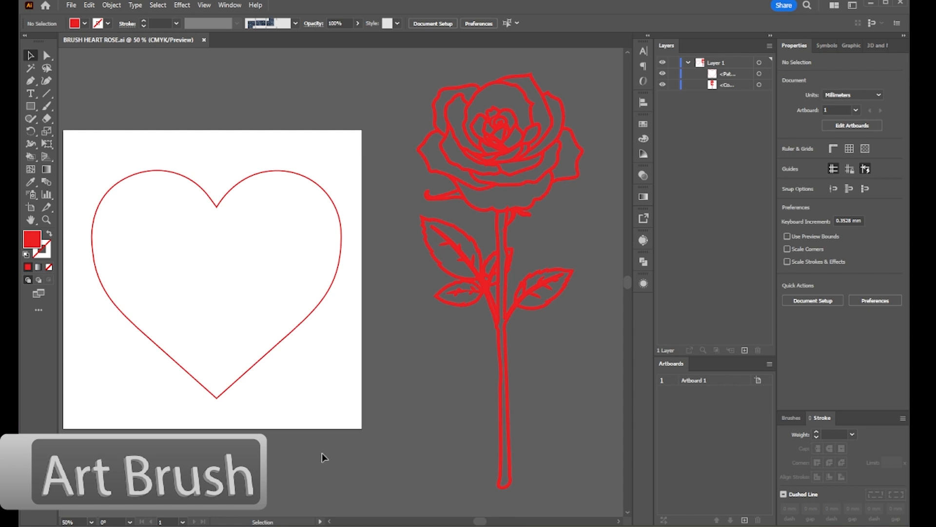
mouse_move(326, 422)
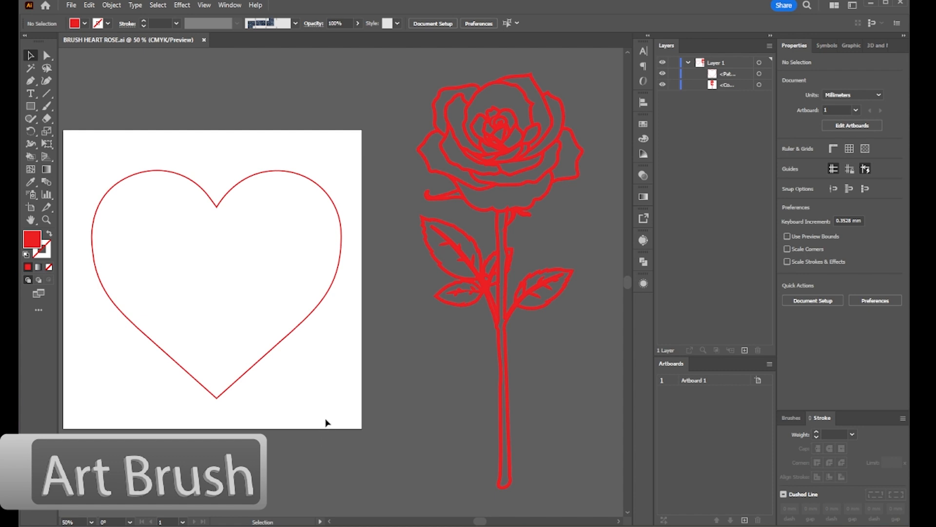
mouse_move(329, 413)
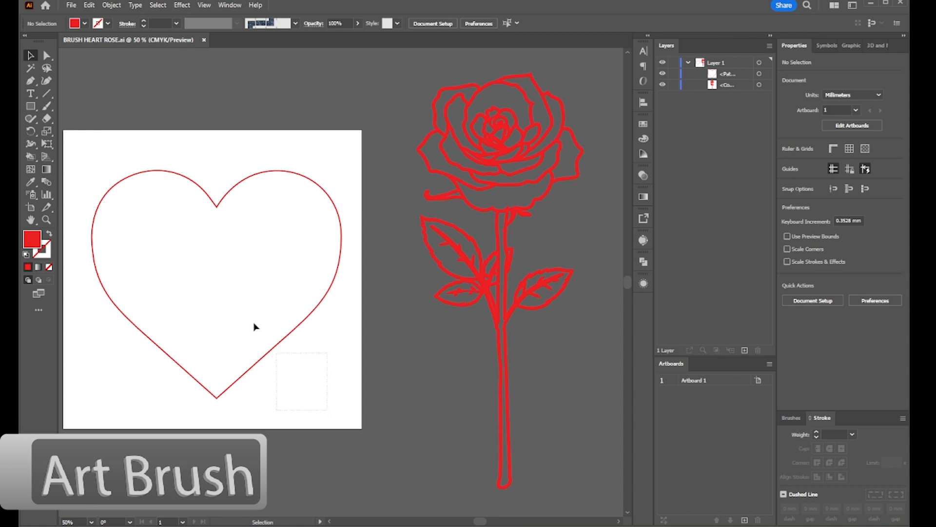
click(253, 326)
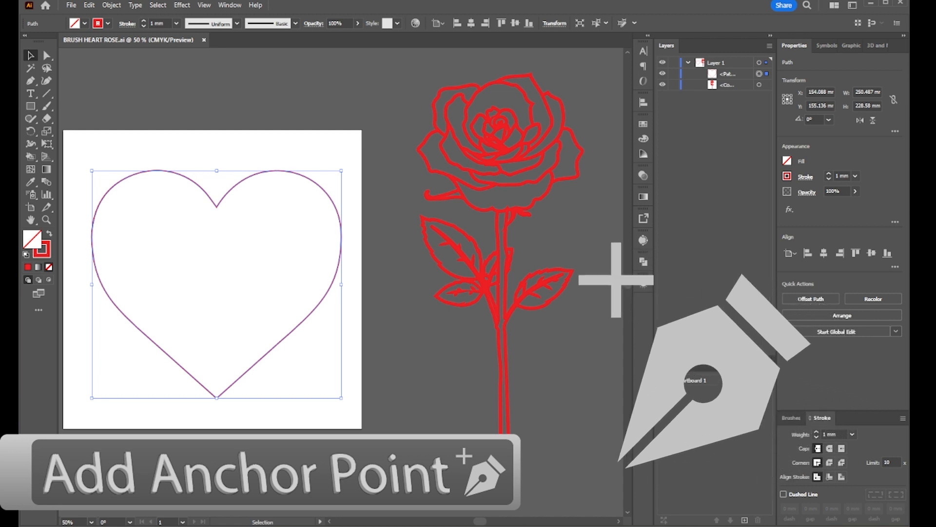
- Switch to the Add Anchor Point Tool from the Pen tool flyout
click(31, 81)
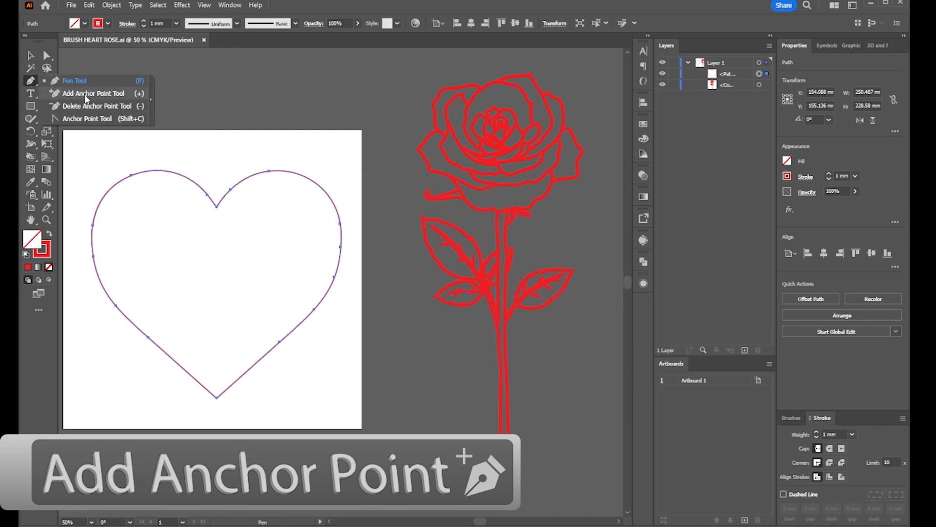
click(95, 93)
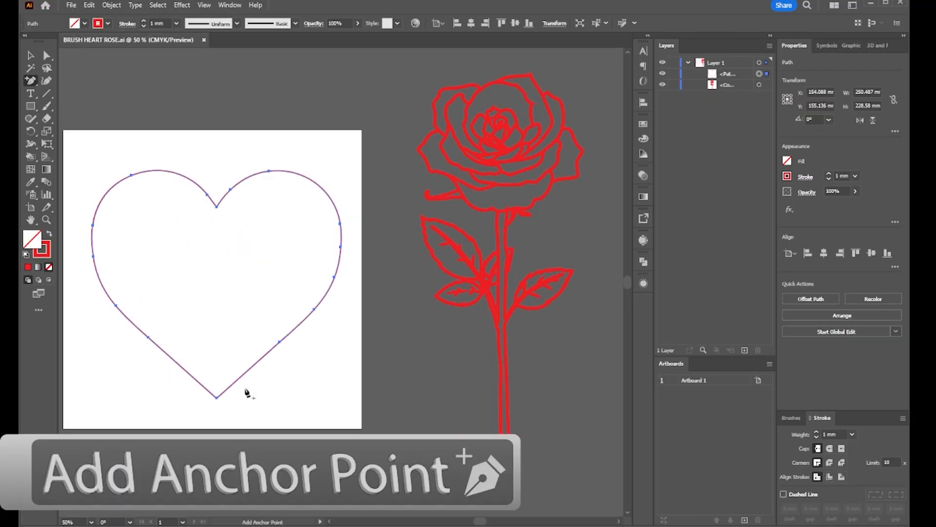
mouse_move(226, 395)
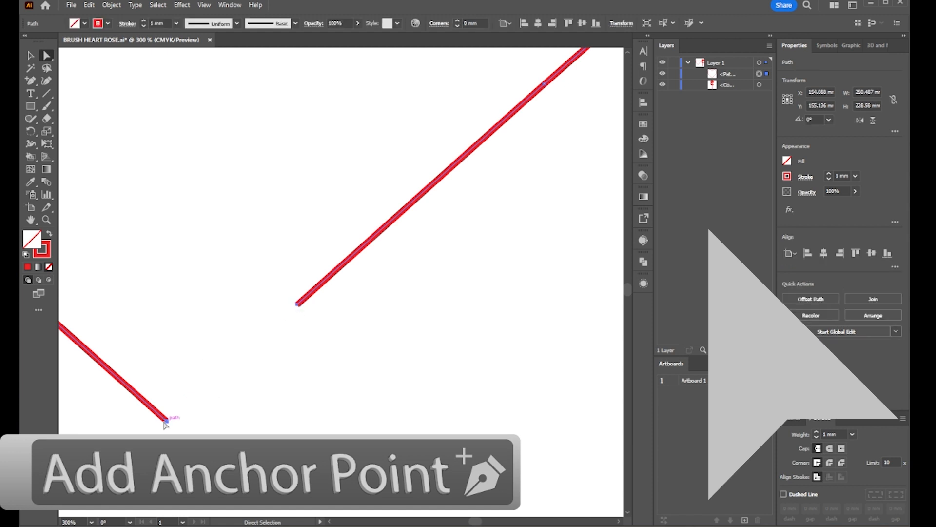
mouse_move(351, 430)
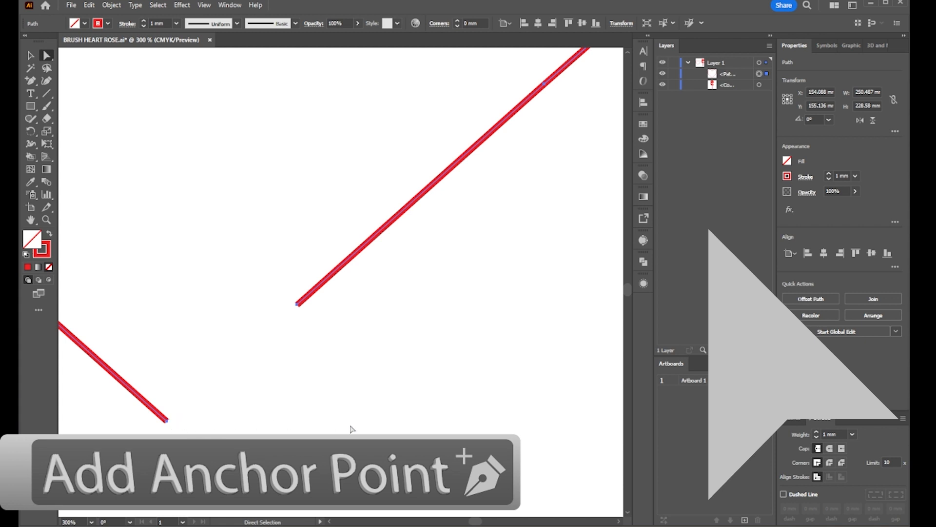
- Deselect the cut ends of the heart after removing the segment near its tip
click(298, 303)
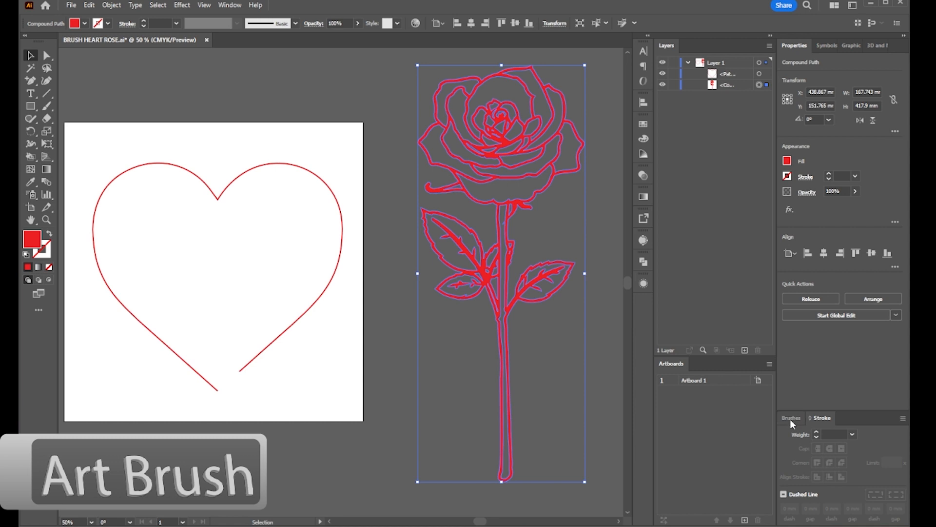
- Show the Brushes panel and browse the Window menu for available panels
click(791, 418)
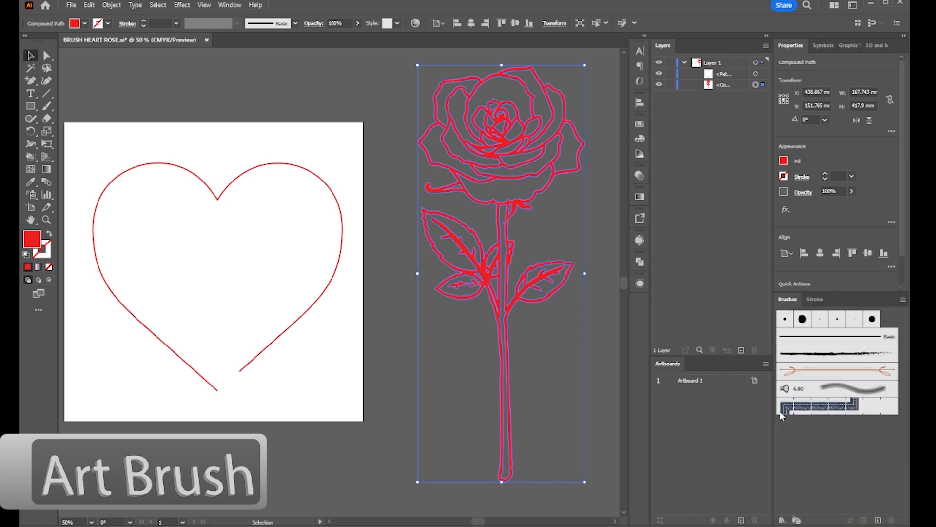
click(230, 4)
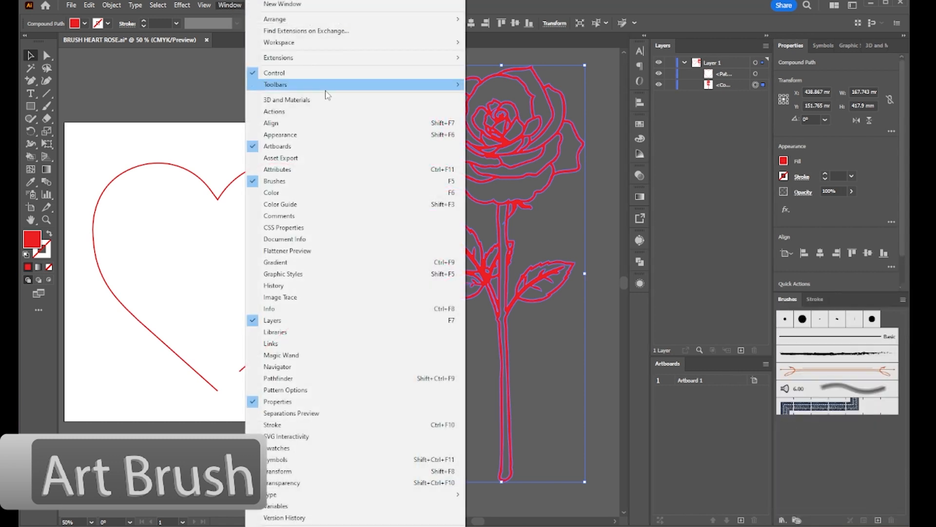
mouse_move(562, 313)
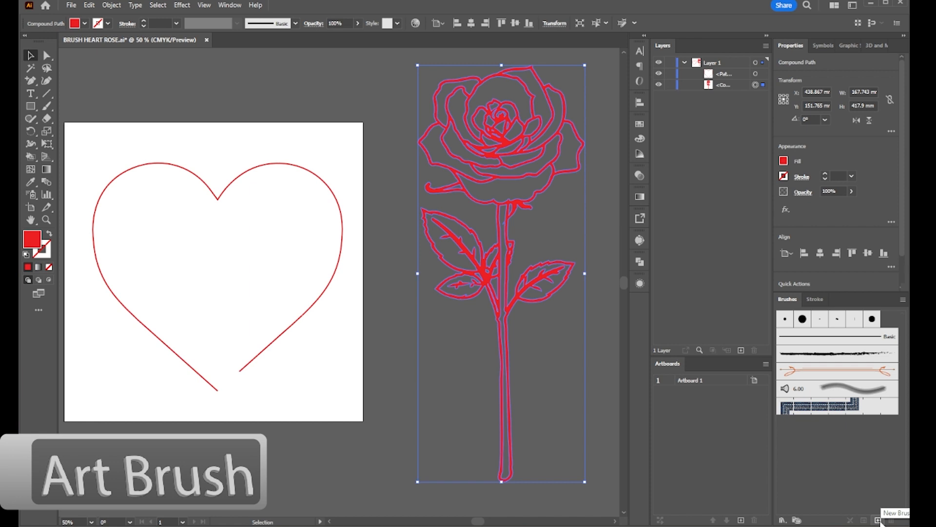
mouse_move(510, 311)
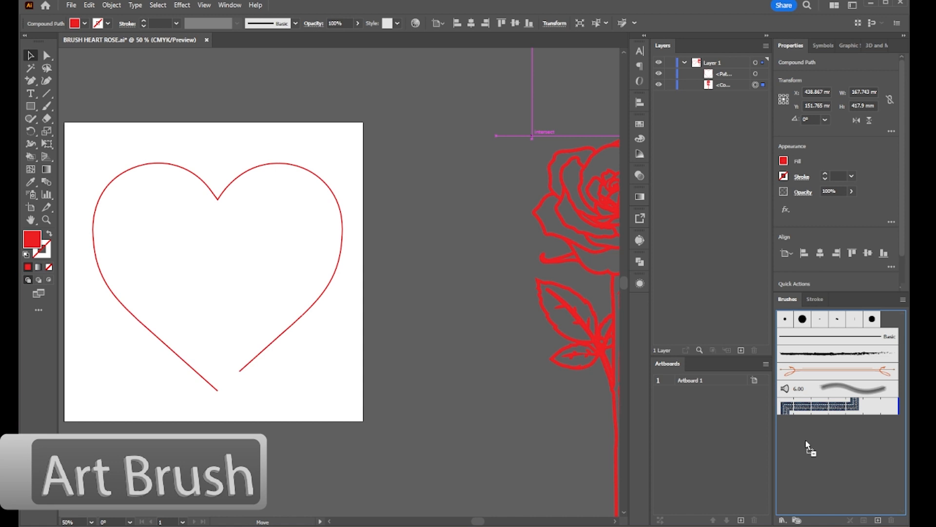
- Drop the rose into the Brushes panel and create it as an Art Brush
click(860, 519)
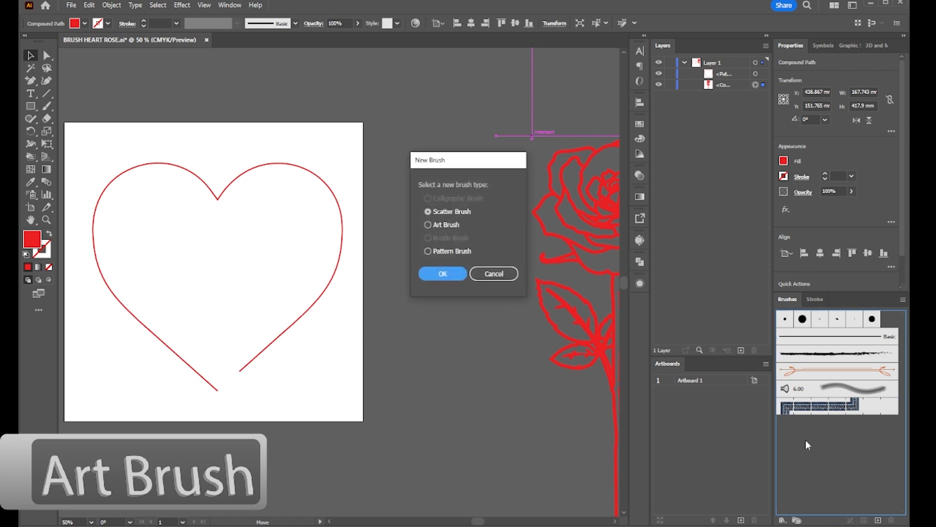
mouse_move(523, 228)
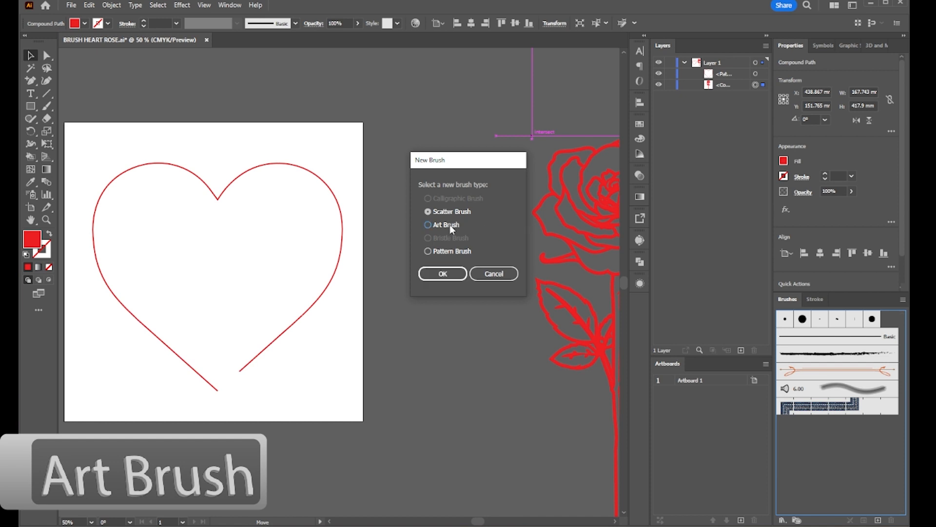
click(442, 273)
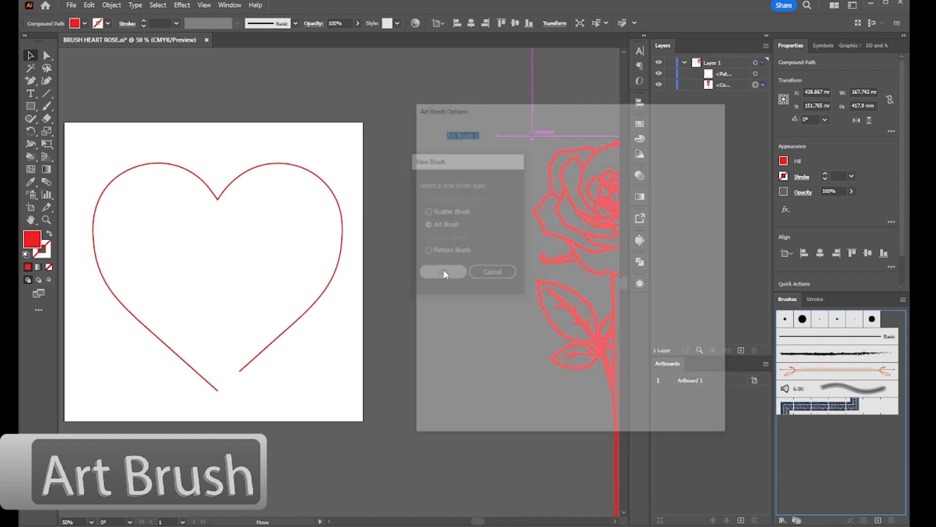
click(443, 272)
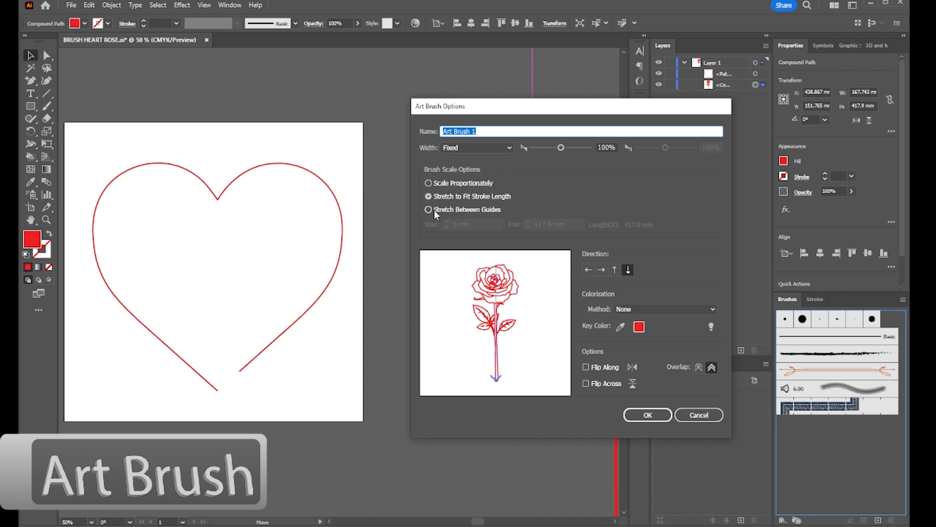
- Name the brush 'Lovely Rose Brush', set Stretch Between Guides with bottom-to-top direction, and confirm
click(427, 209)
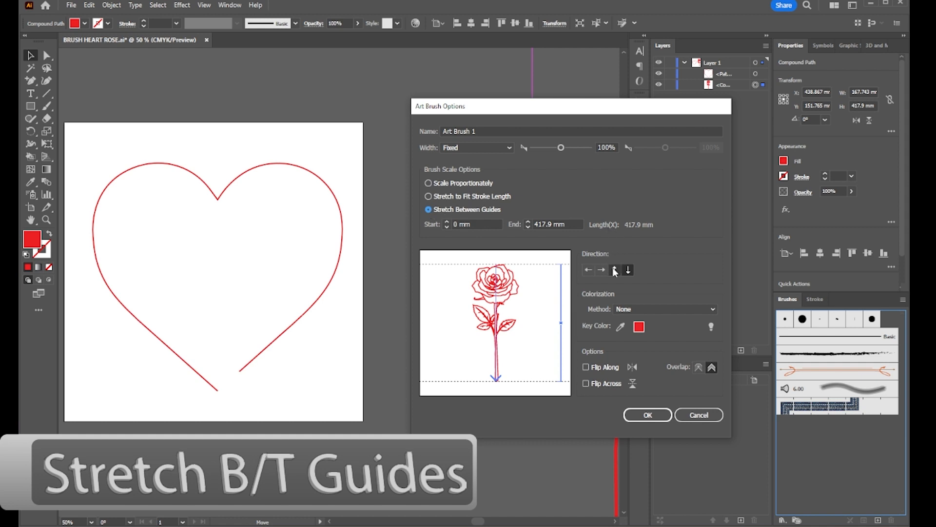
click(616, 271)
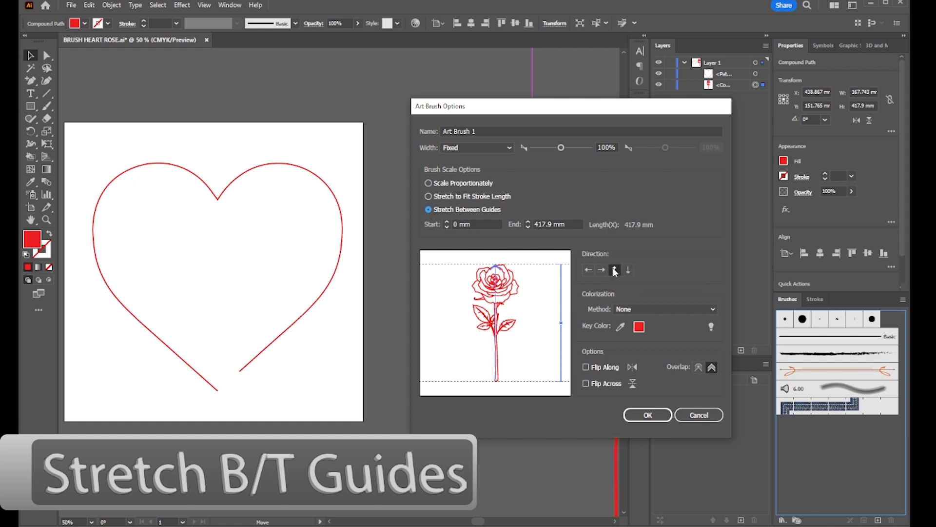
click(614, 271)
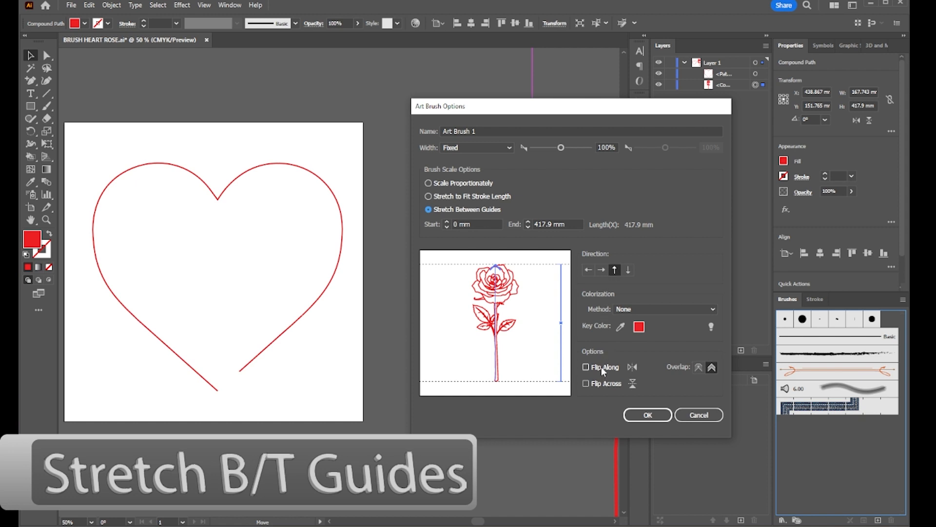
mouse_move(602, 387)
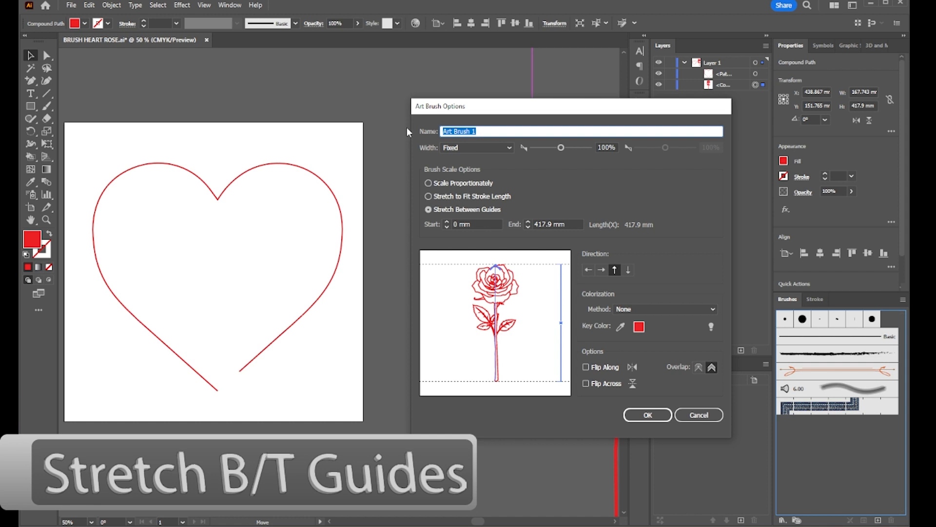
text(Lovely Rose Br)
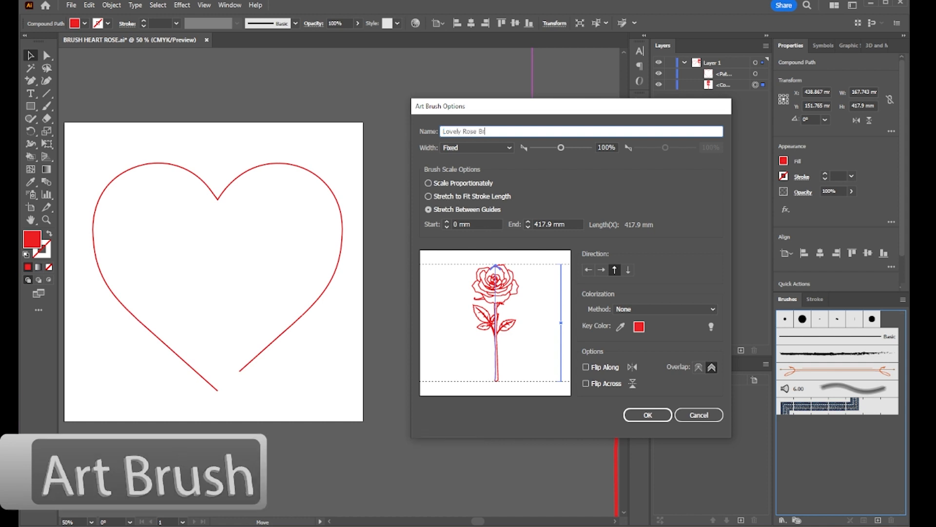
text(ush)
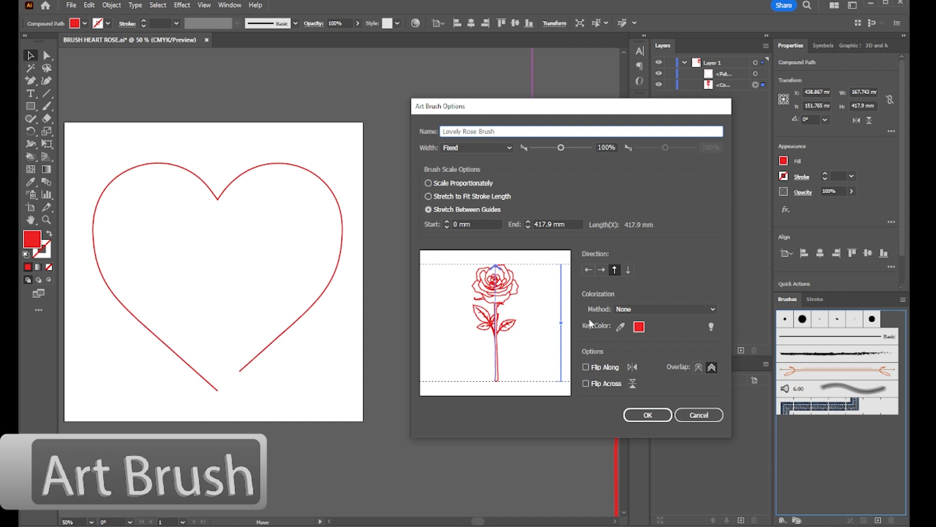
click(648, 414)
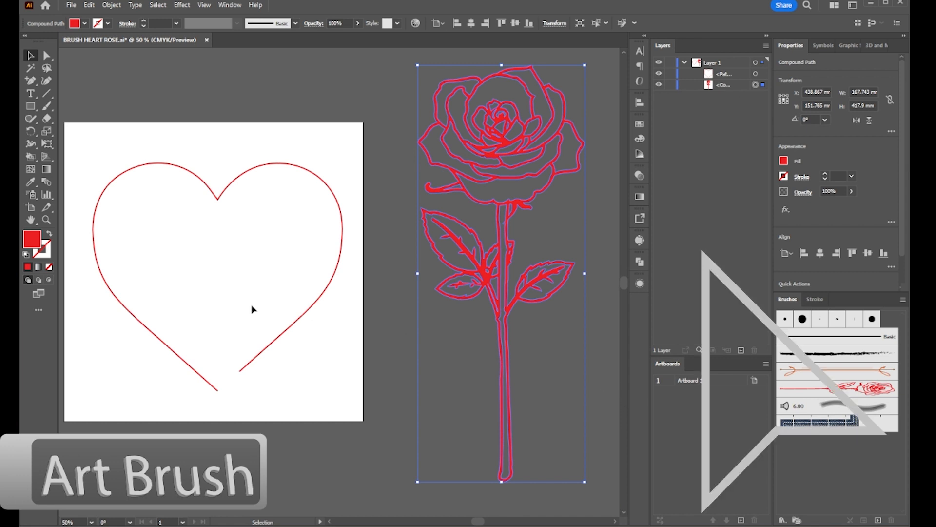
mouse_move(284, 327)
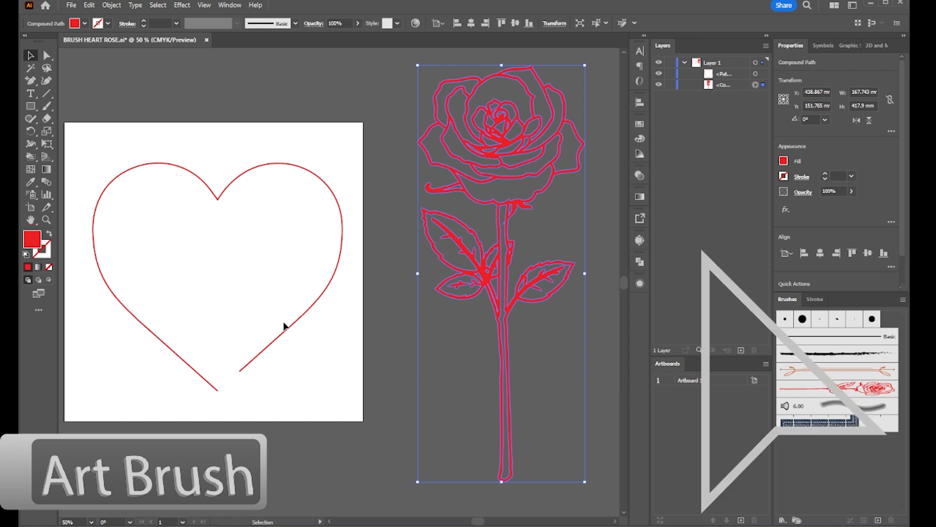
- Select the open heart path and apply the Lovely Rose Brush to it
click(143, 185)
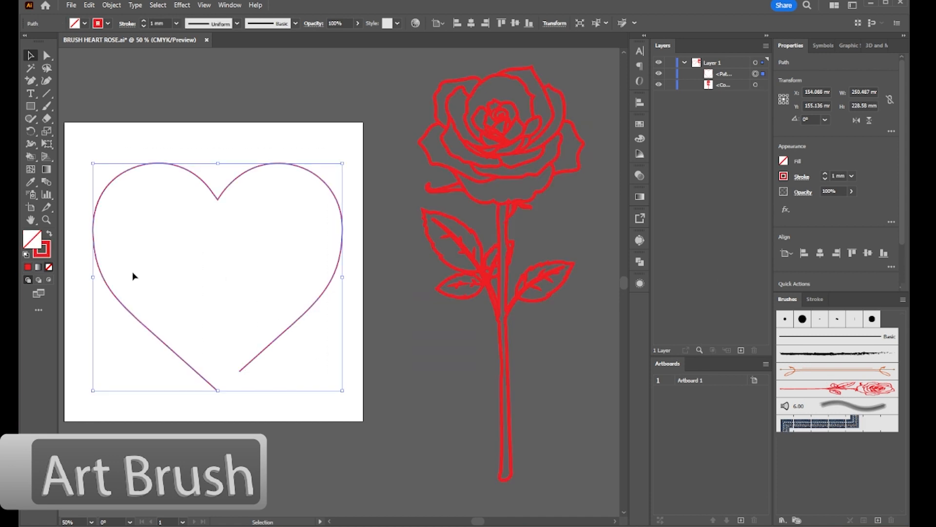
mouse_move(834, 404)
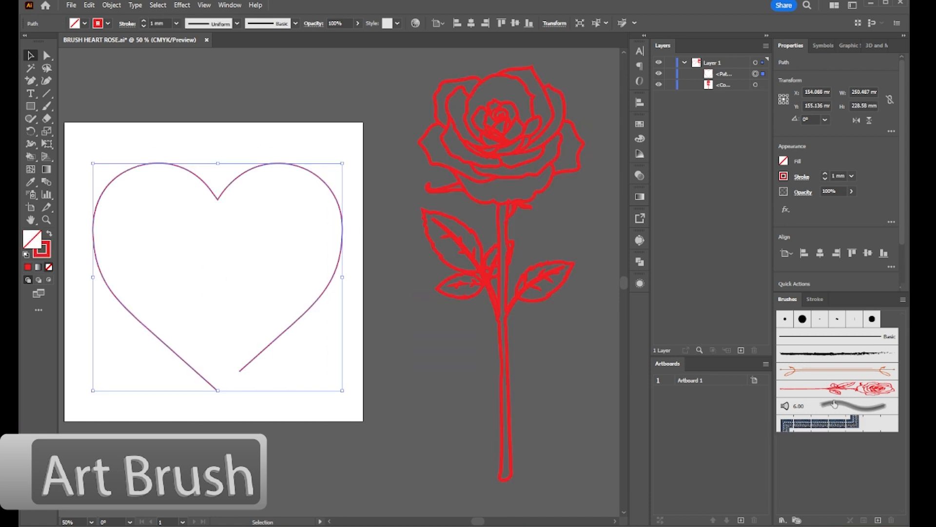
mouse_move(836, 389)
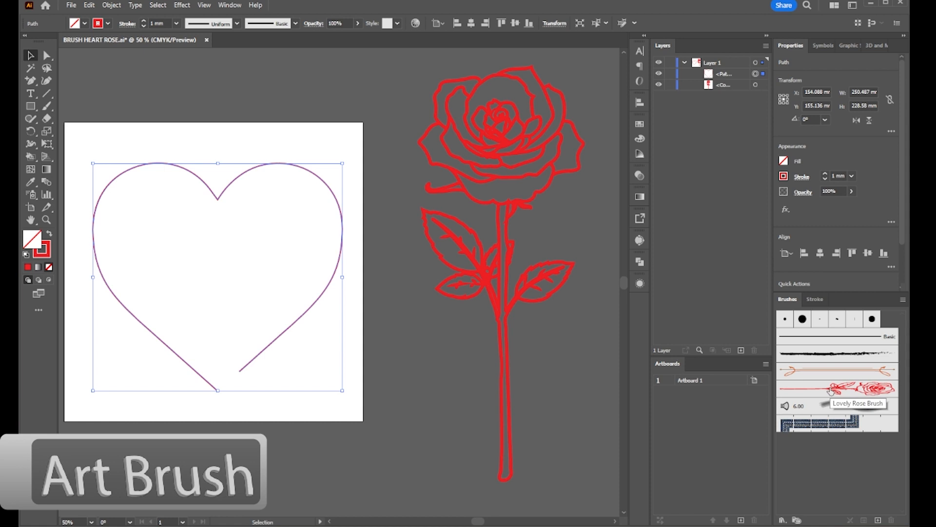
click(837, 388)
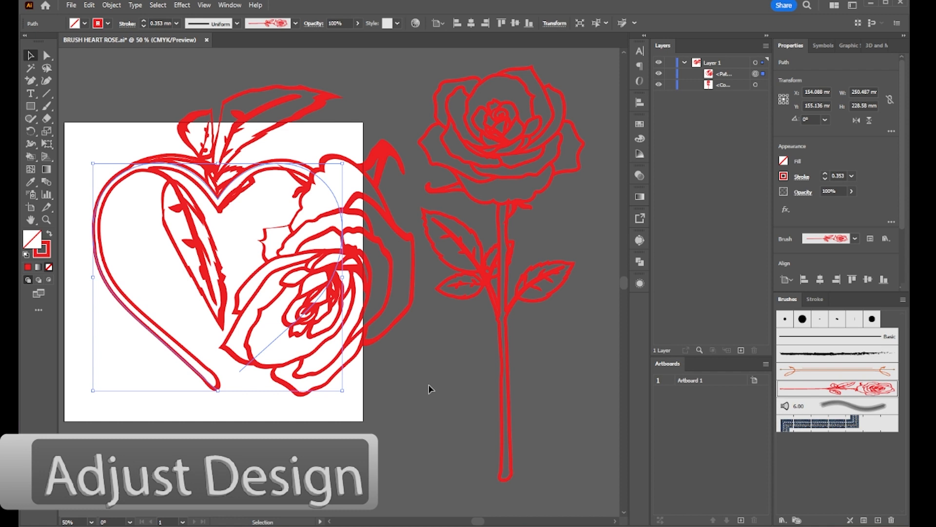
mouse_move(446, 389)
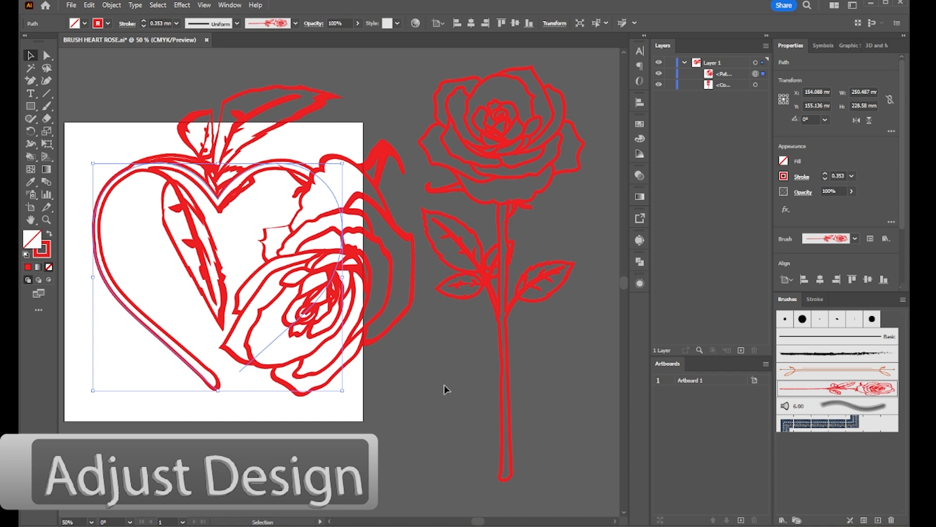
mouse_move(836, 389)
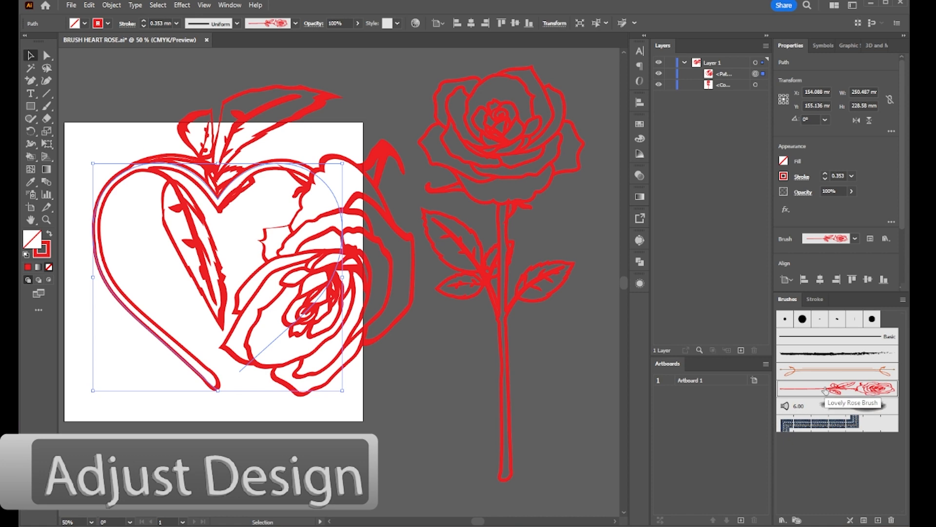
- Reopen the Lovely Rose Brush's Art Brush Options from the Brushes panel
double_click(837, 388)
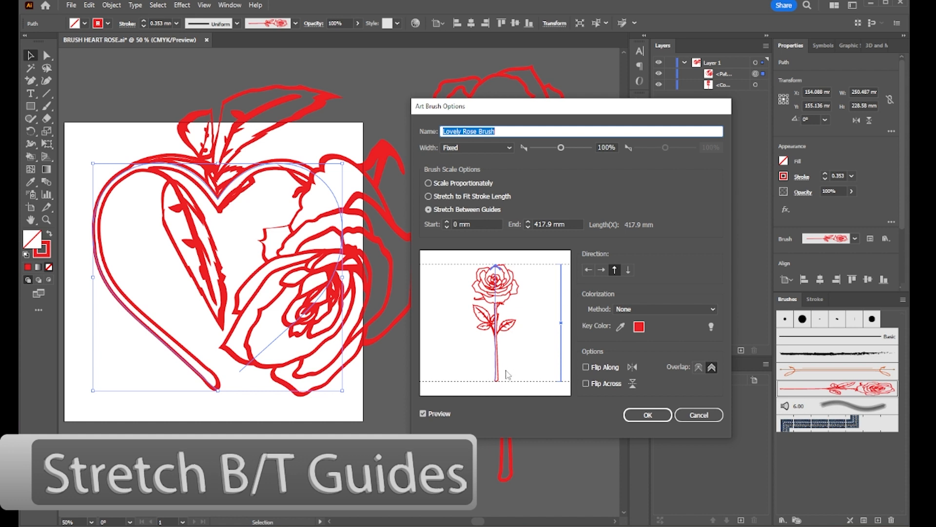
mouse_move(512, 269)
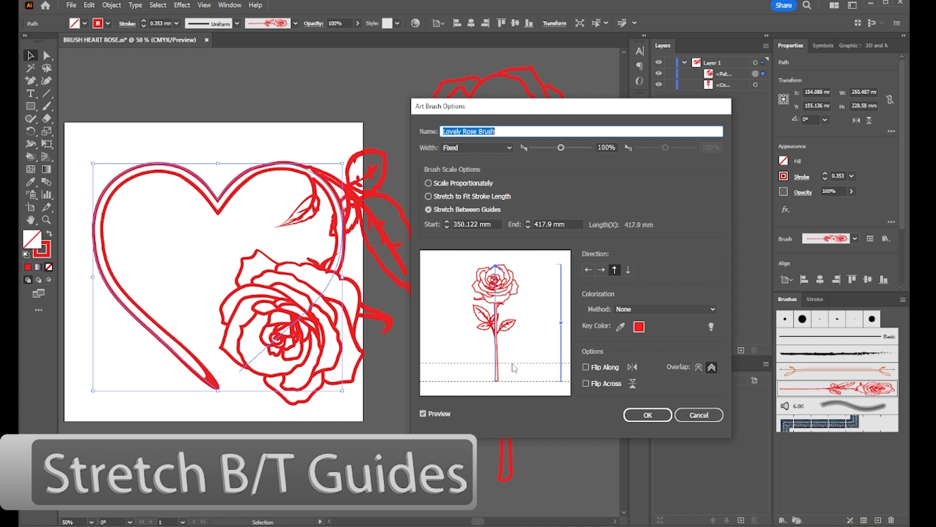
mouse_move(346, 357)
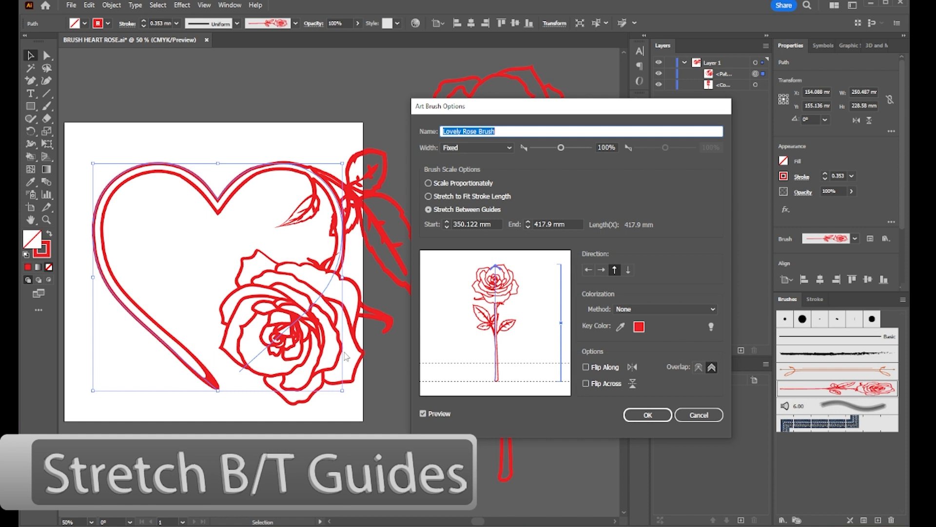
mouse_move(512, 366)
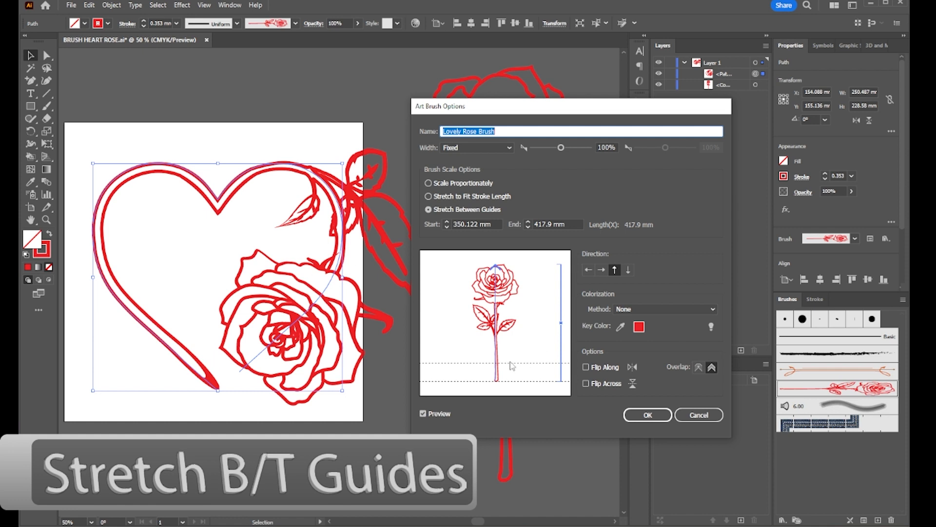
mouse_move(607, 412)
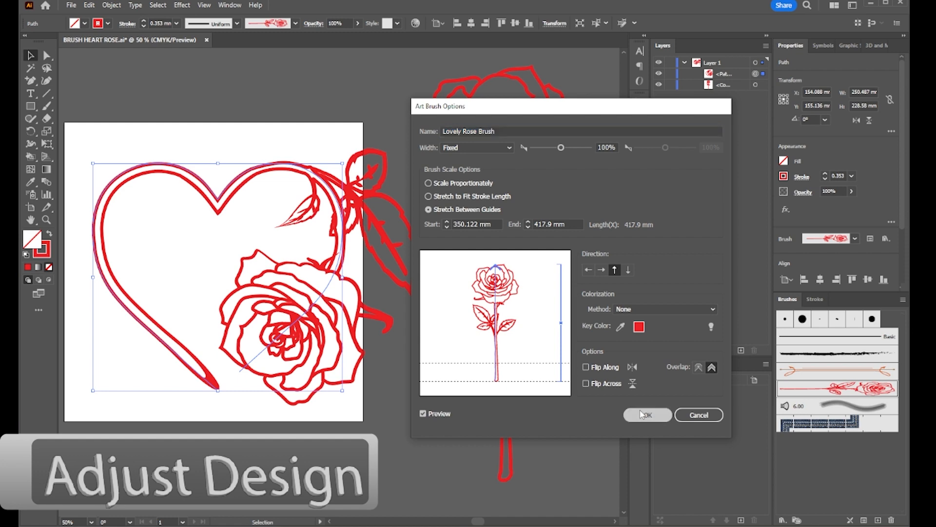
- Apply the adjusted brush guides, then reduce the heart's stroke weight down to 0.25 mm
click(648, 415)
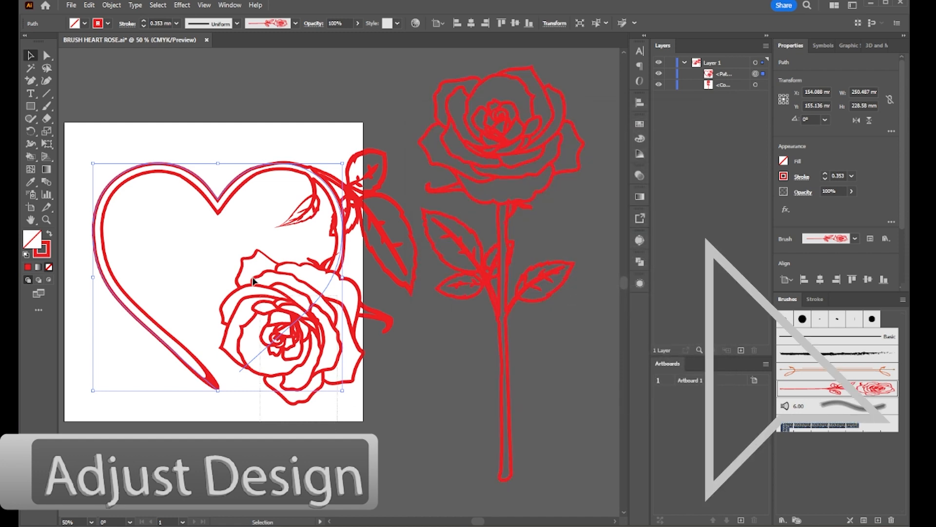
mouse_move(130, 134)
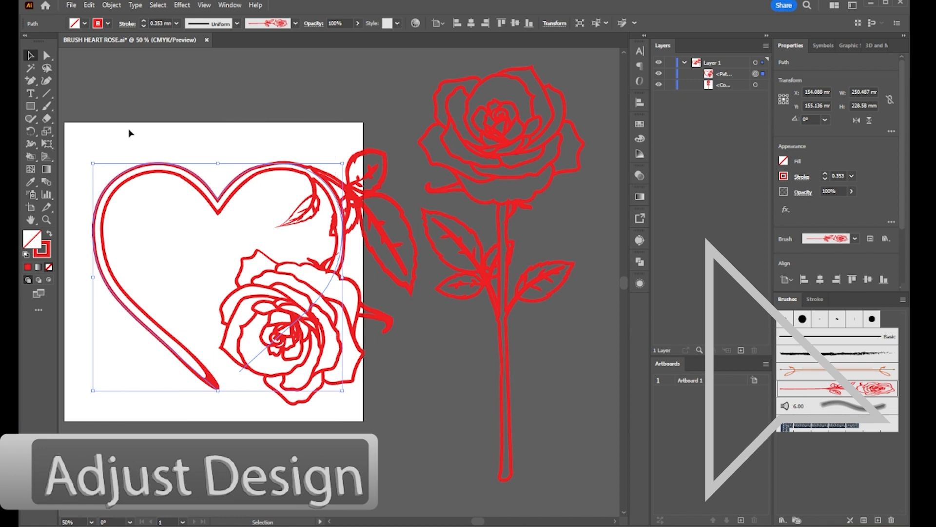
click(176, 23)
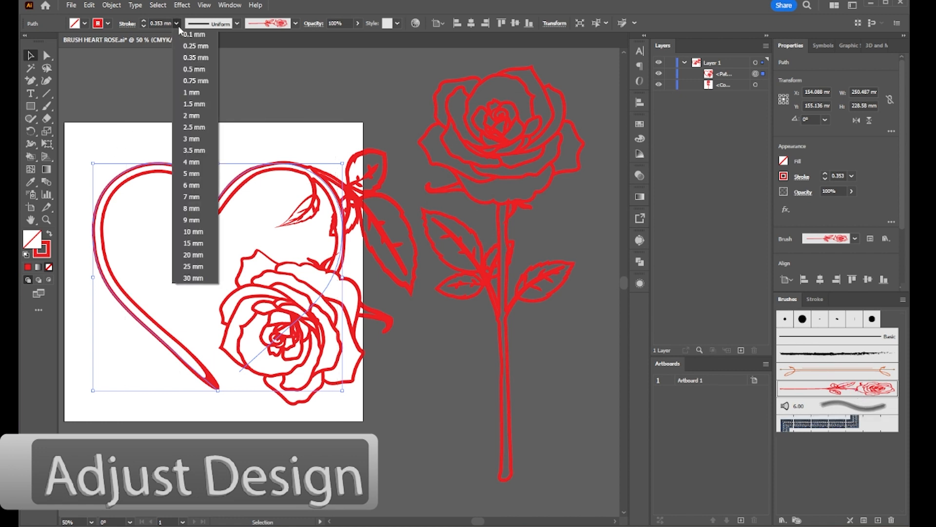
mouse_move(192, 92)
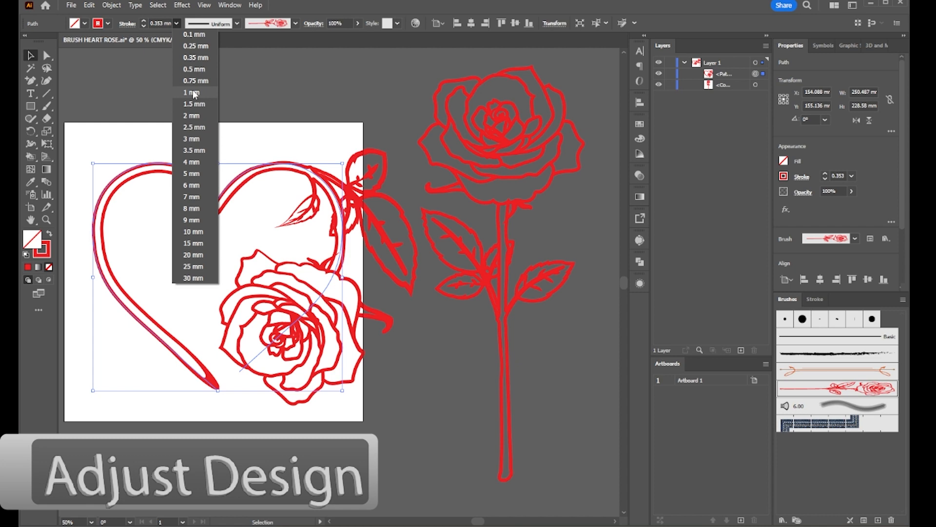
click(190, 92)
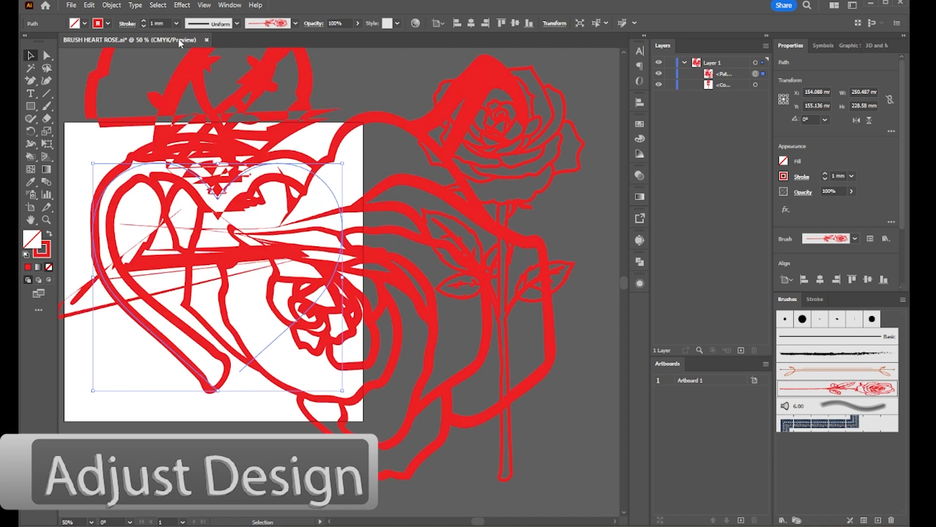
click(177, 22)
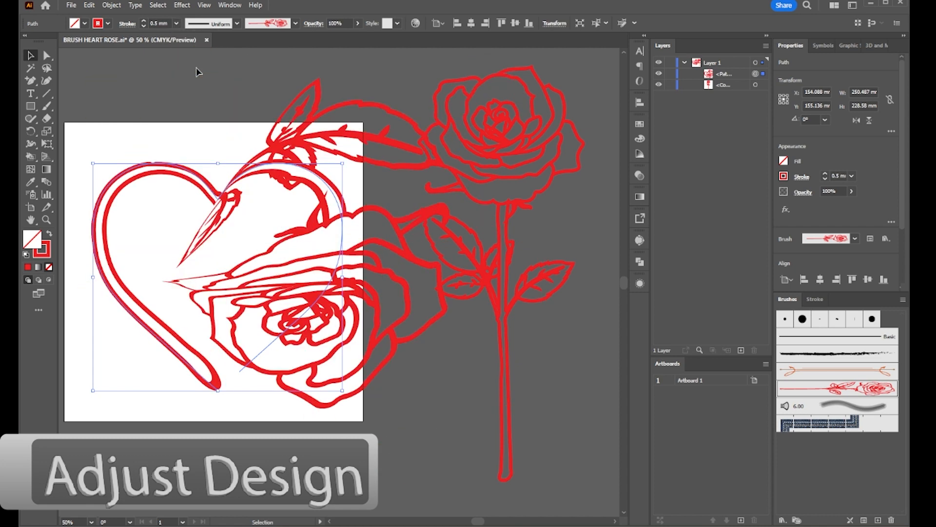
click(176, 23)
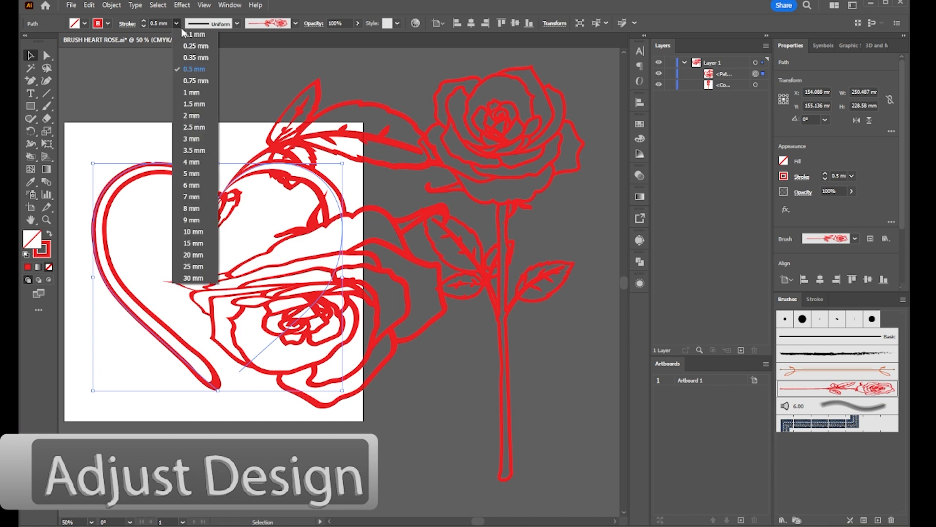
click(195, 46)
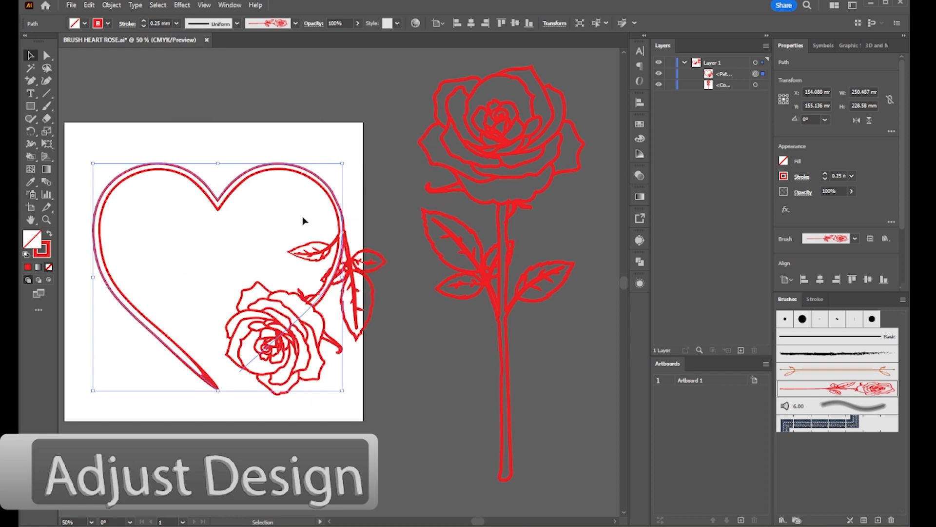
click(176, 23)
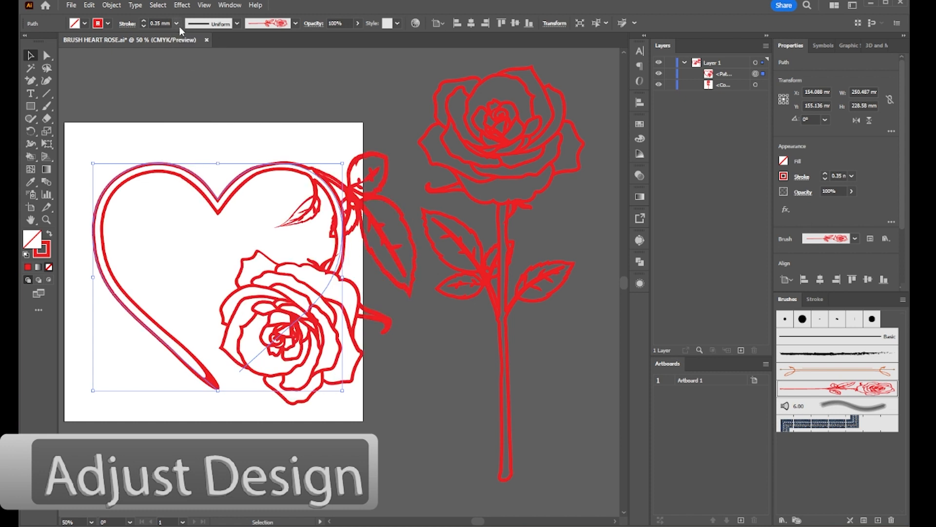
click(175, 23)
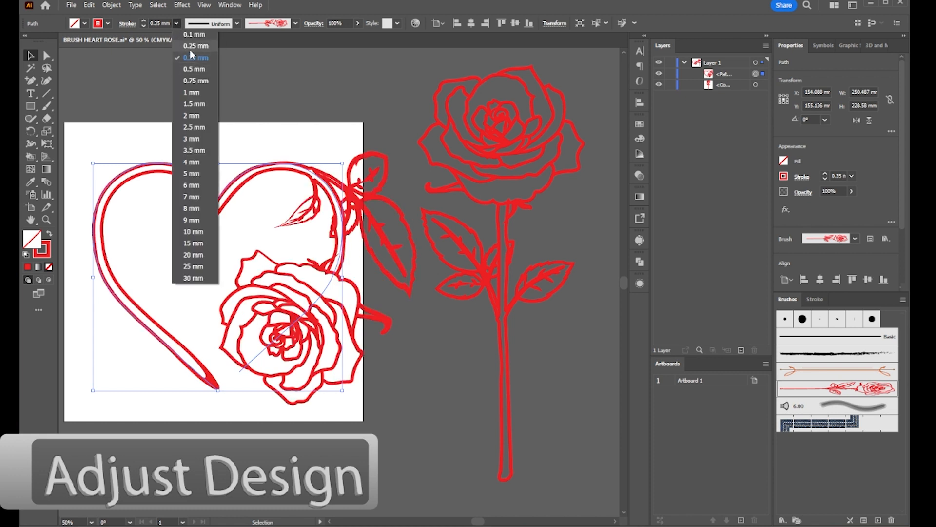
click(195, 45)
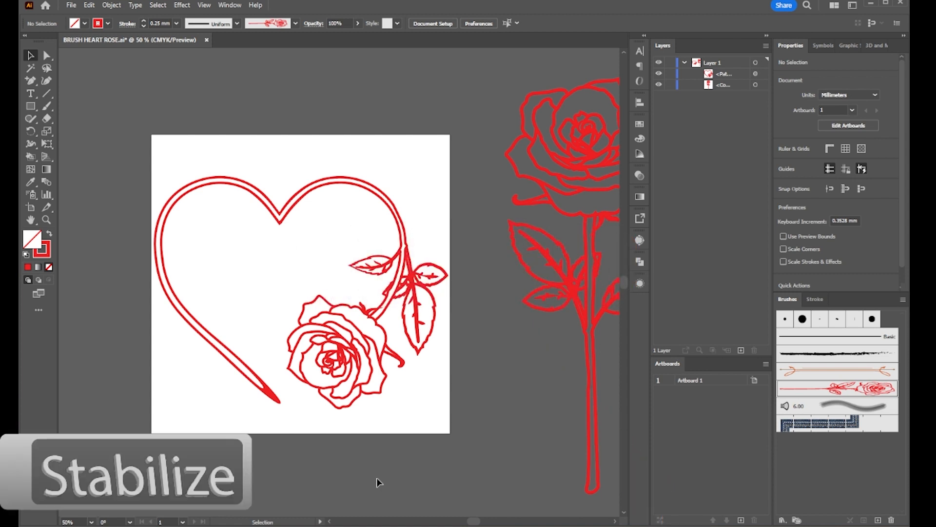
mouse_move(329, 410)
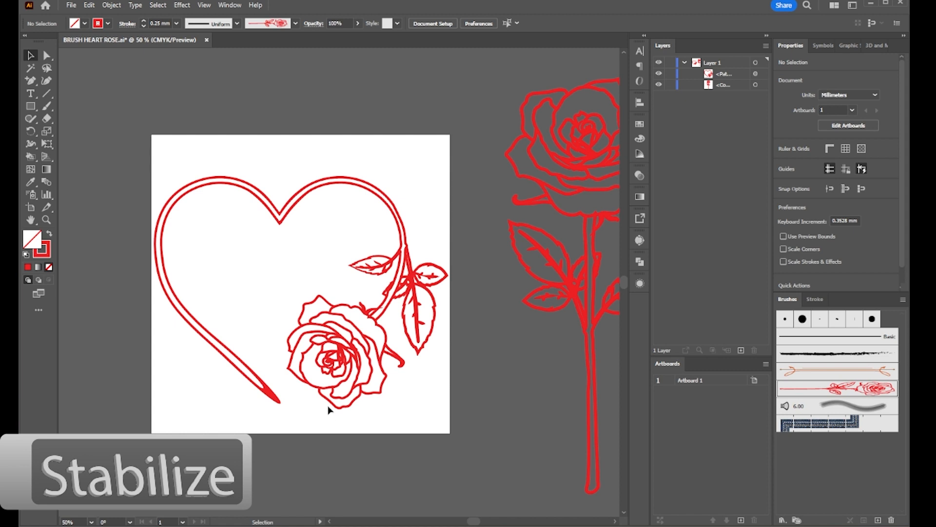
mouse_move(309, 392)
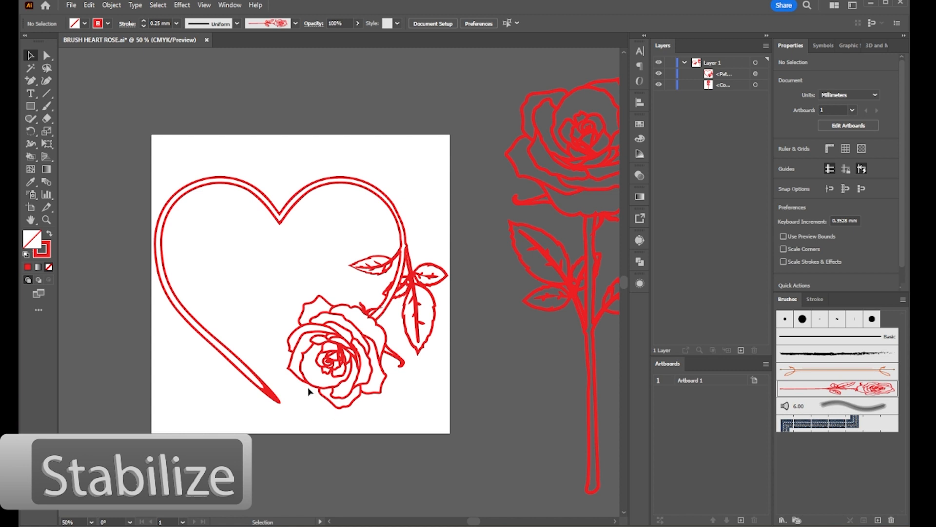
- Select the heart with the Selection tool and move it about 6.9 mm to the right
click(46, 55)
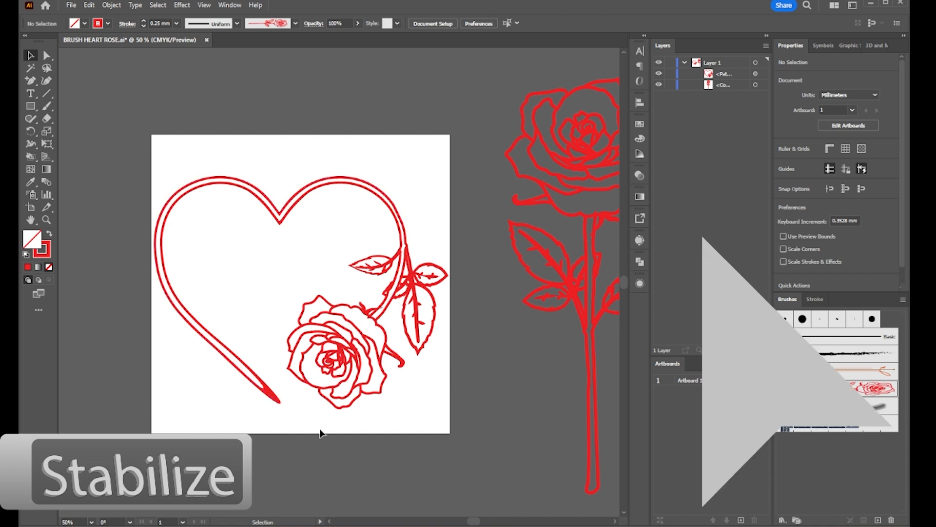
click(46, 54)
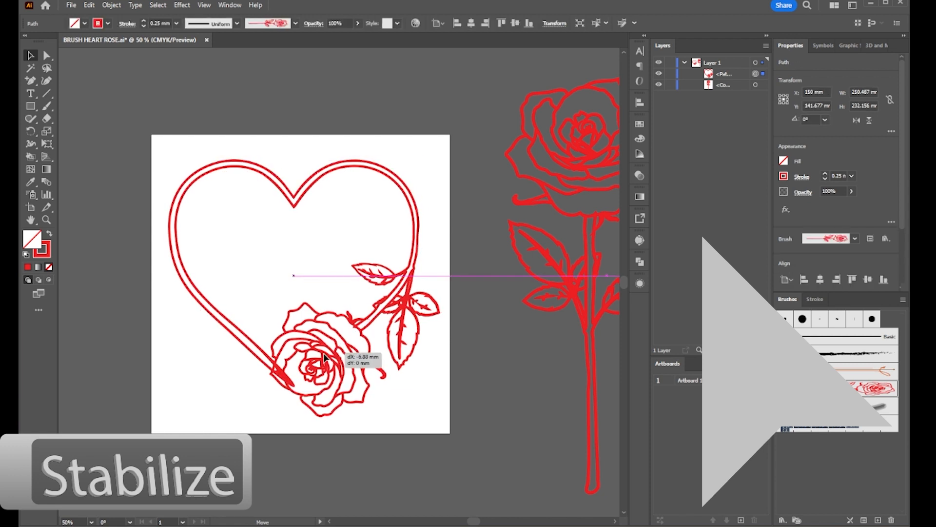
click(365, 438)
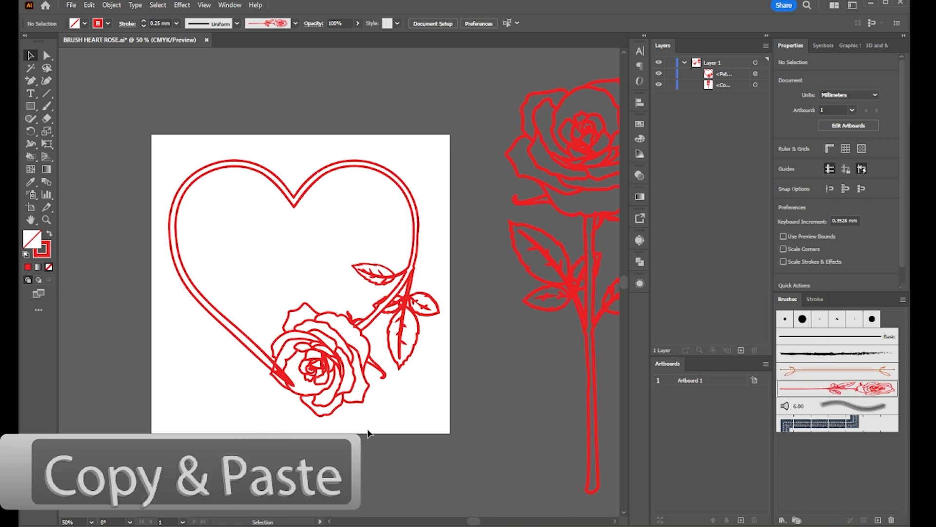
mouse_move(378, 427)
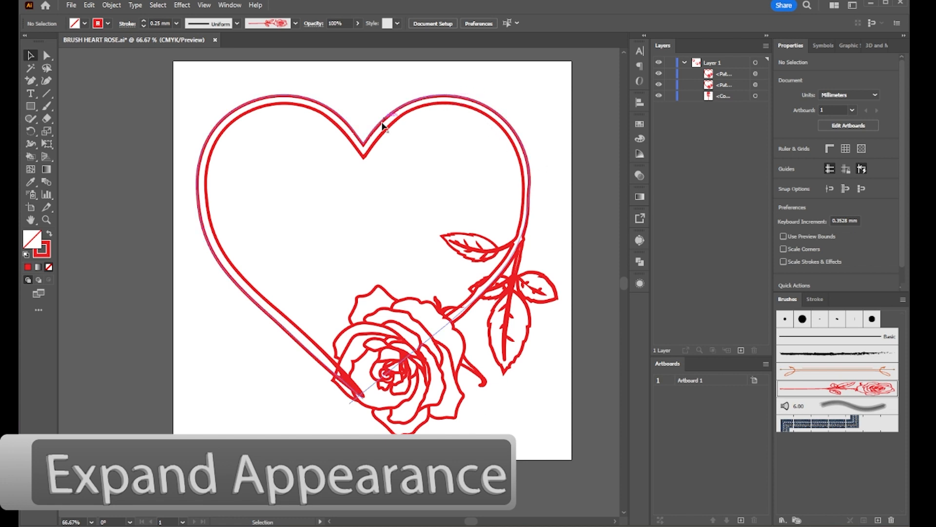
mouse_move(202, 173)
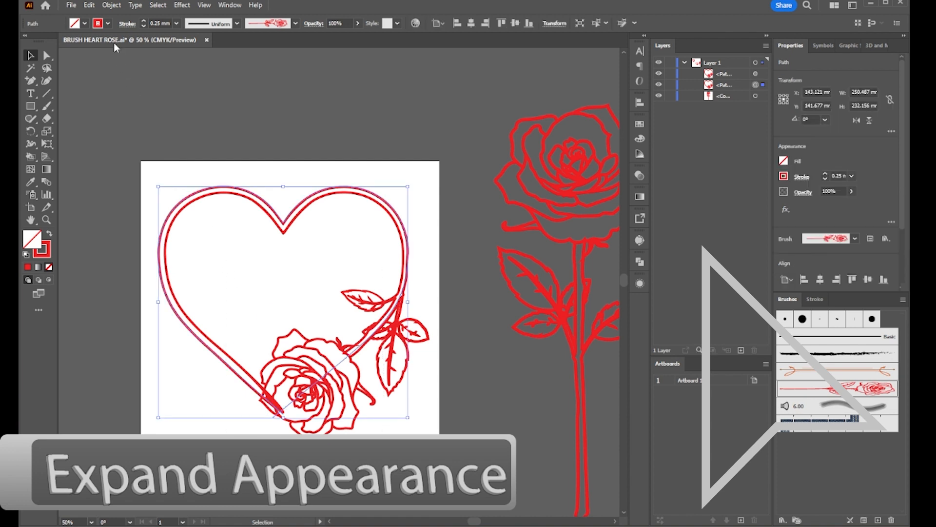
- Expand the heart copy's rose-brush stroke into filled red outlines via Object > Expand Appearance
click(112, 5)
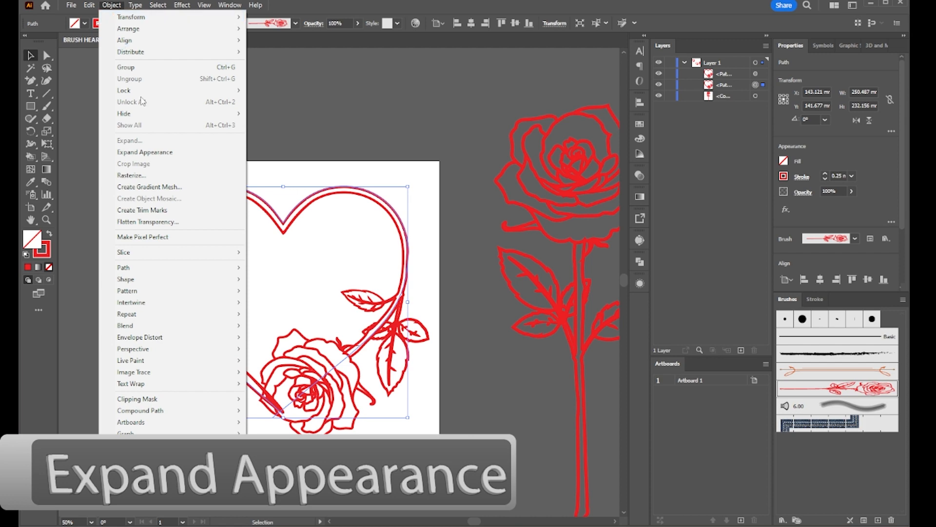
click(144, 152)
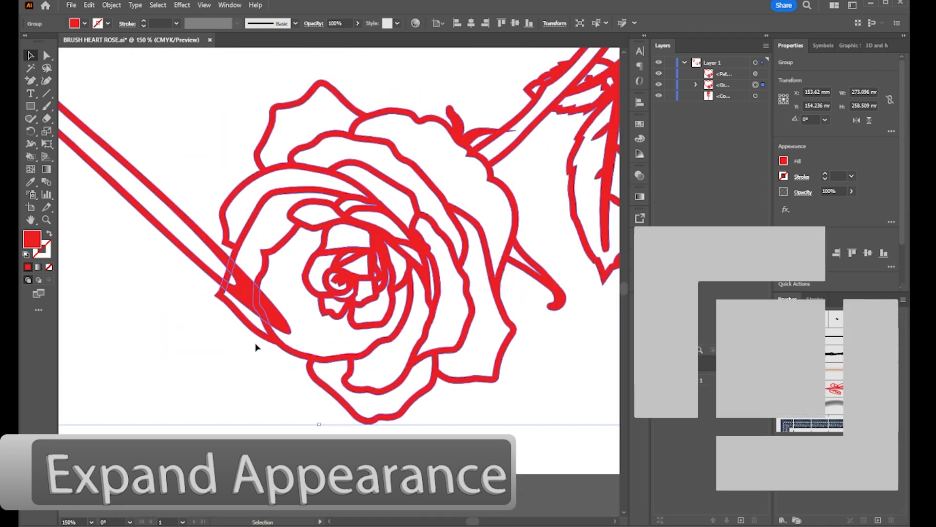
mouse_move(296, 349)
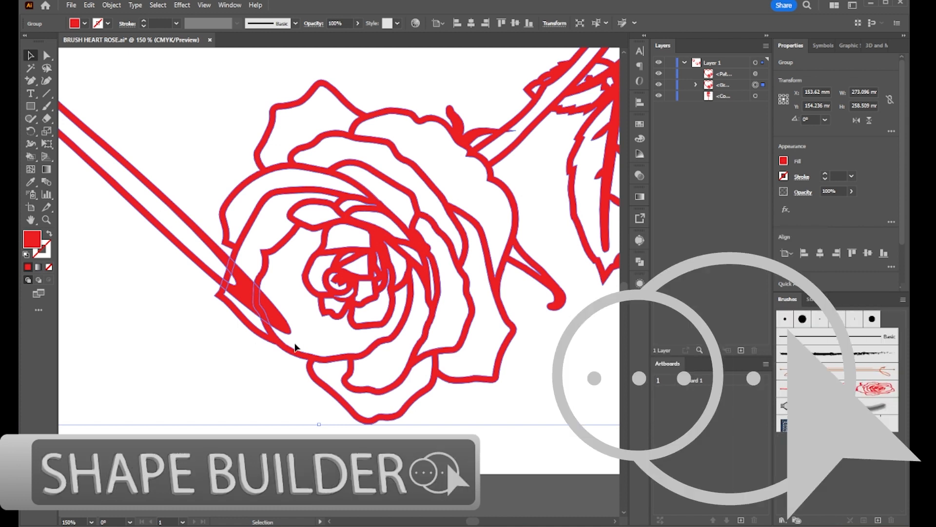
mouse_move(643, 261)
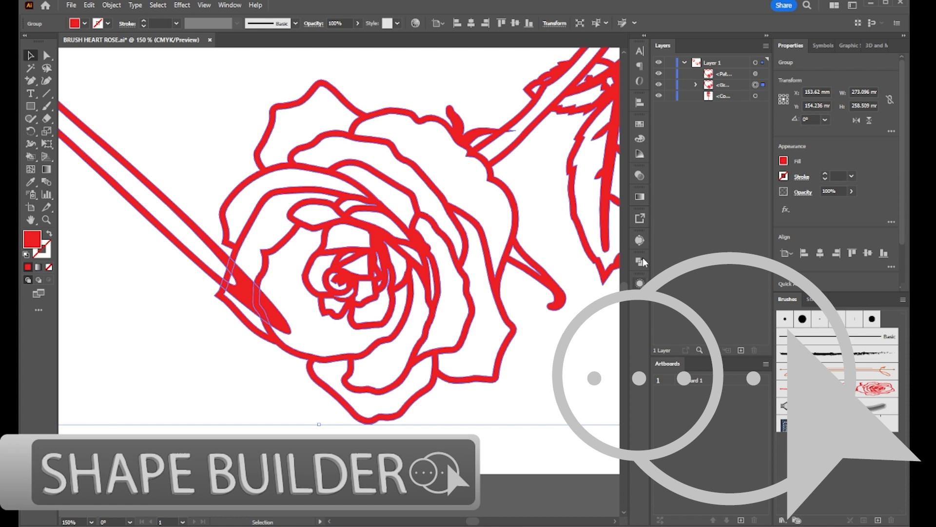
click(640, 262)
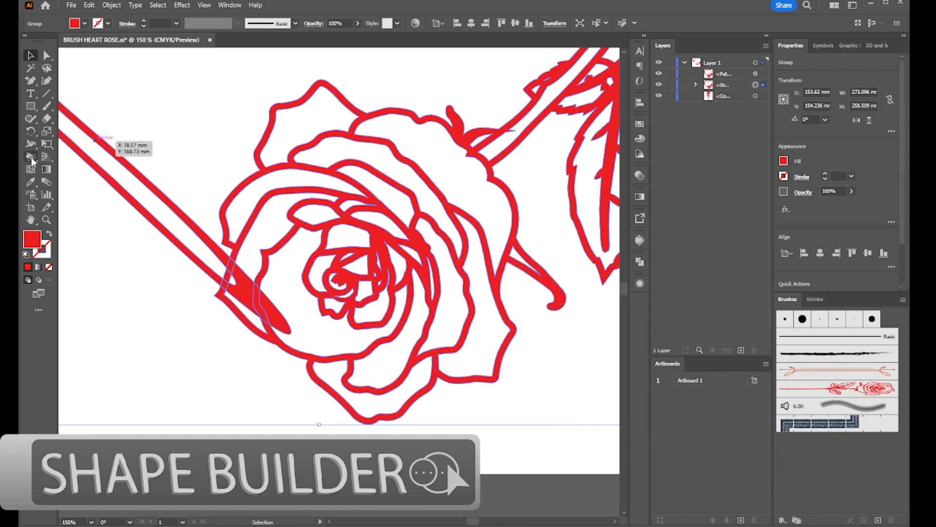
click(31, 156)
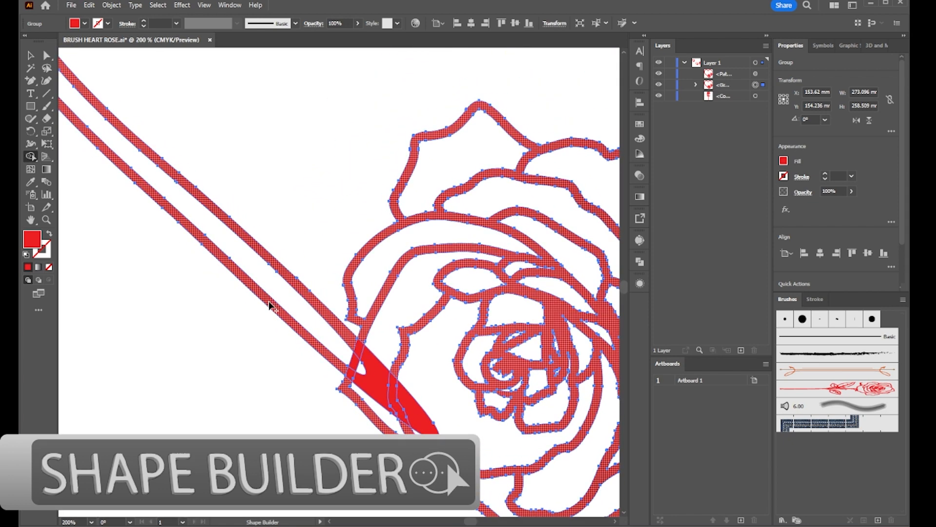
- Activate the Shape Builder tool from the shape-combining tools group
click(30, 156)
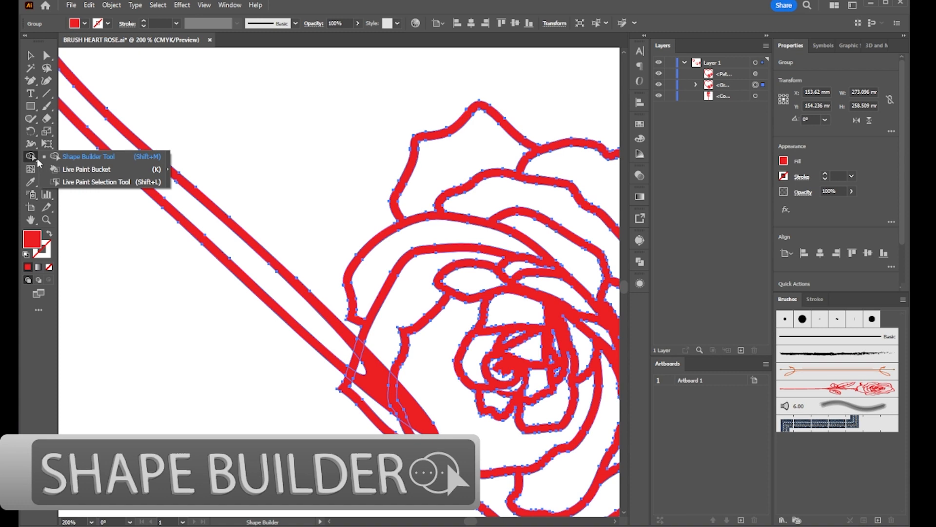
click(89, 156)
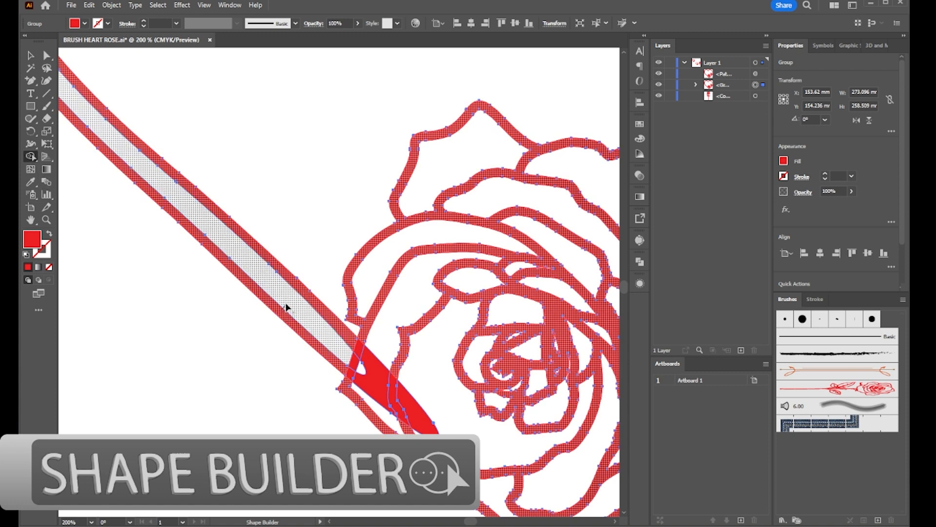
mouse_move(295, 290)
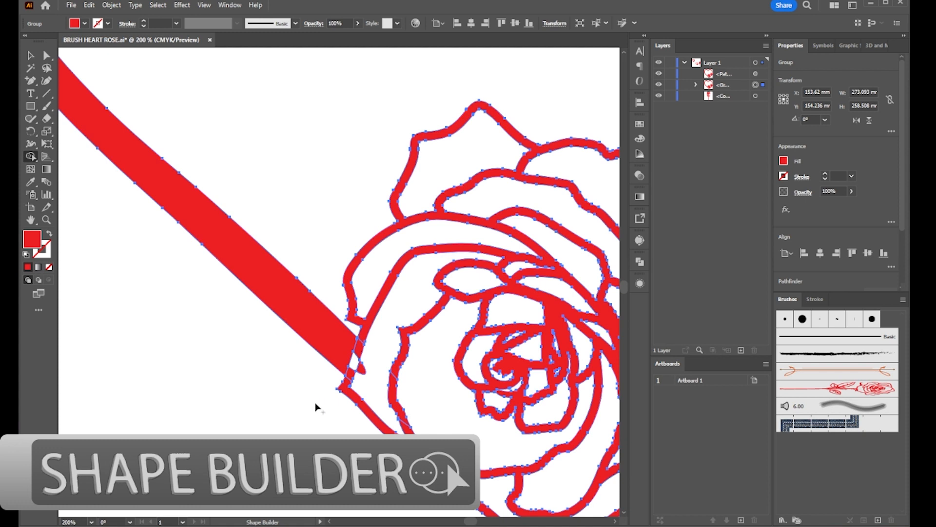
mouse_move(314, 408)
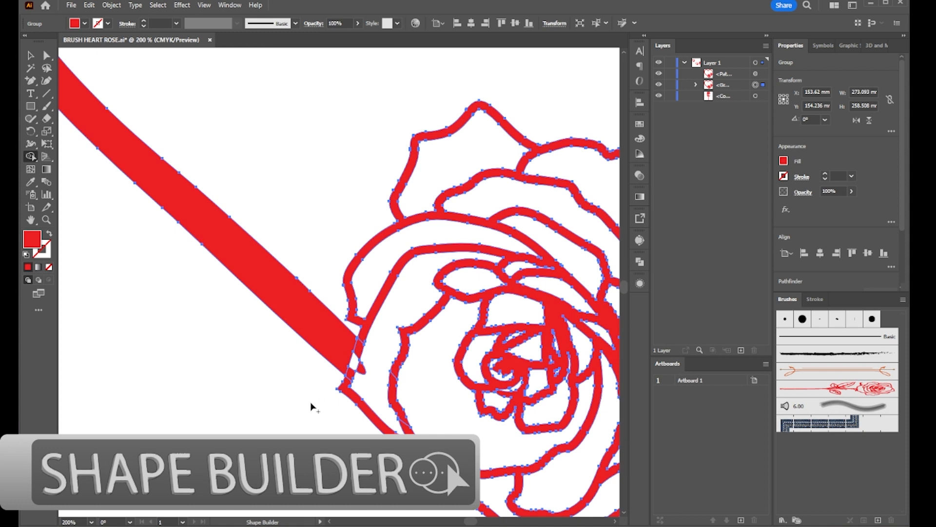
mouse_move(316, 403)
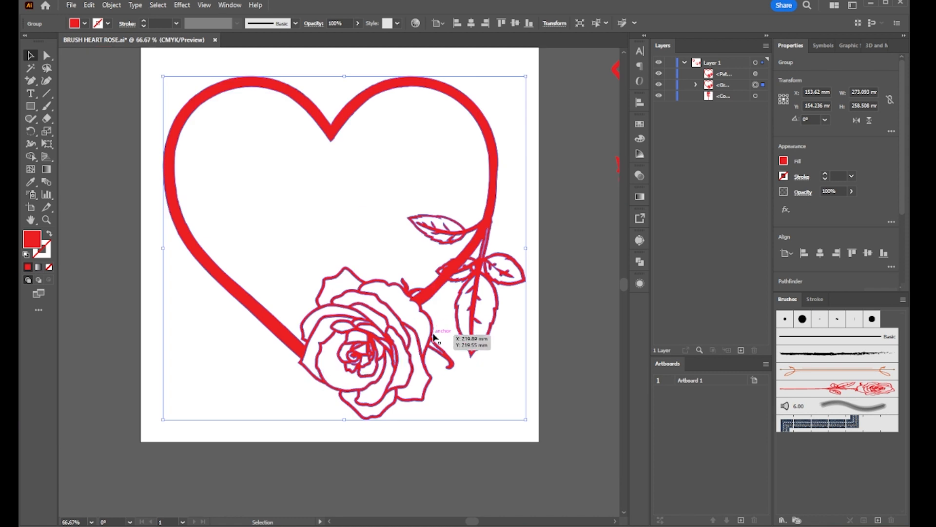
mouse_move(437, 331)
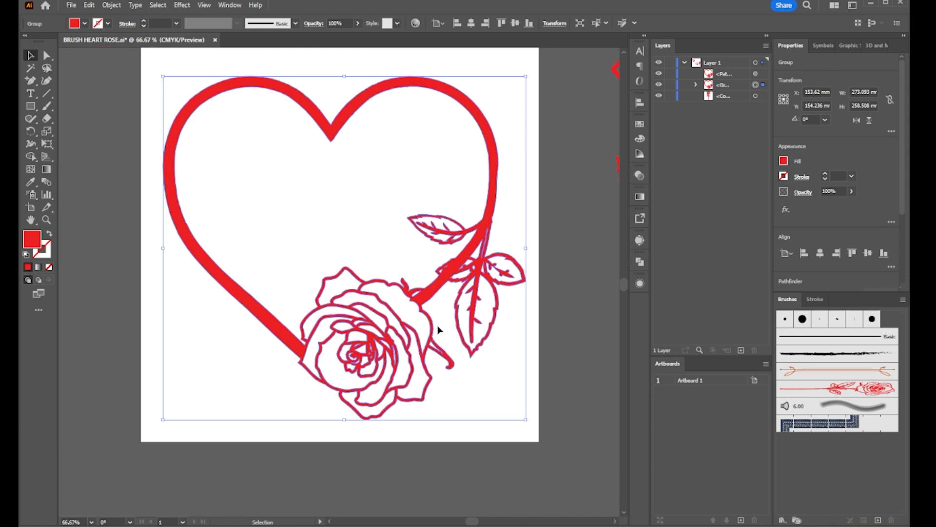